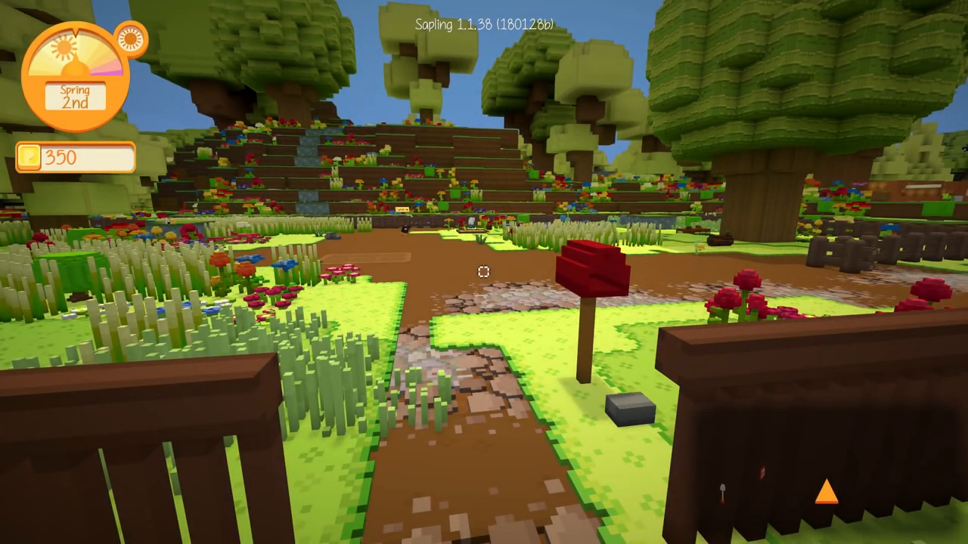
{"action": "mouse_move", "coordinate": [484, 272]}
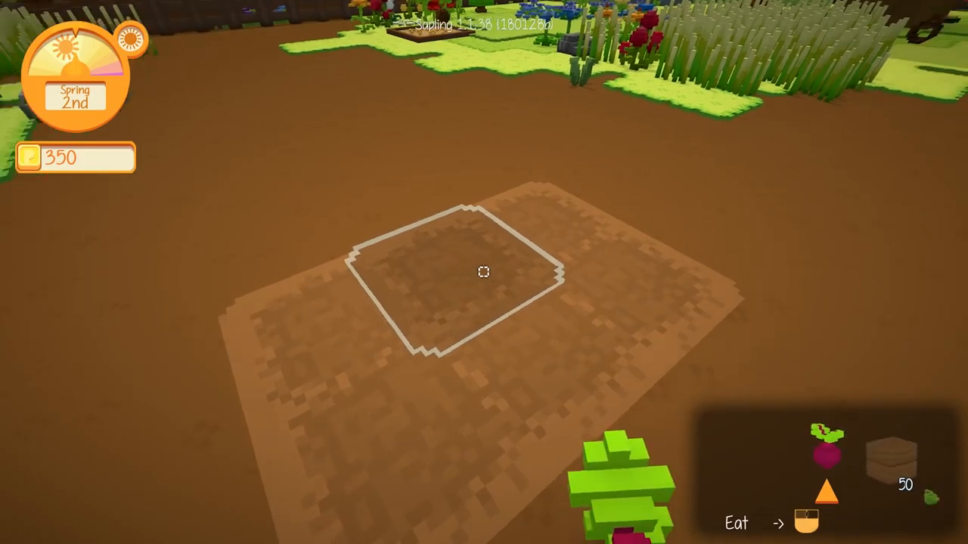
{"action": "mouse_move", "coordinate": [483, 273]}
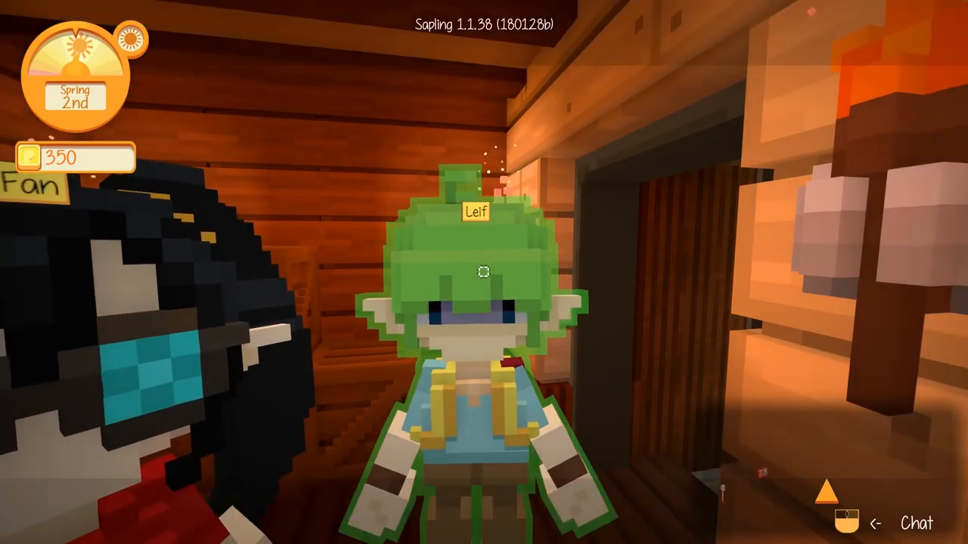
{"action": "mouse_move", "coordinate": [484, 272]}
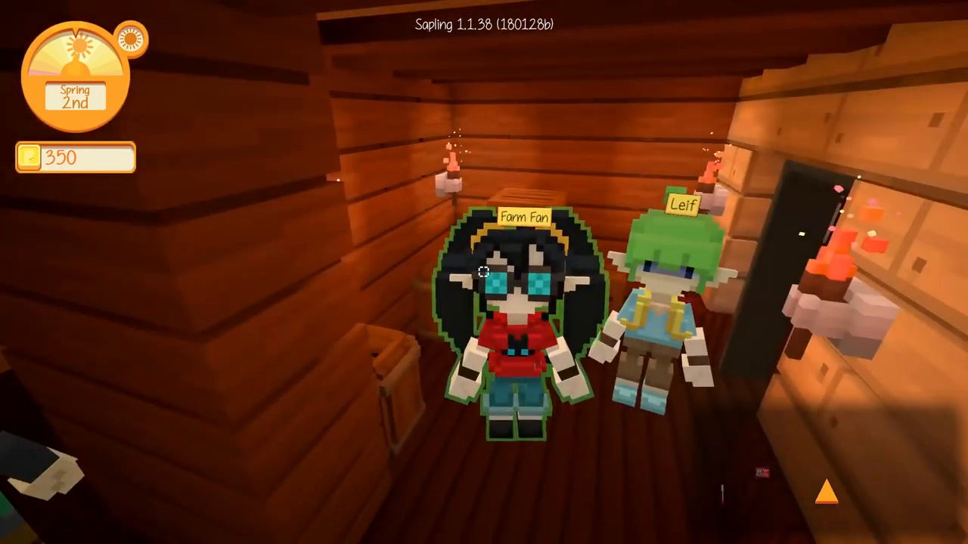